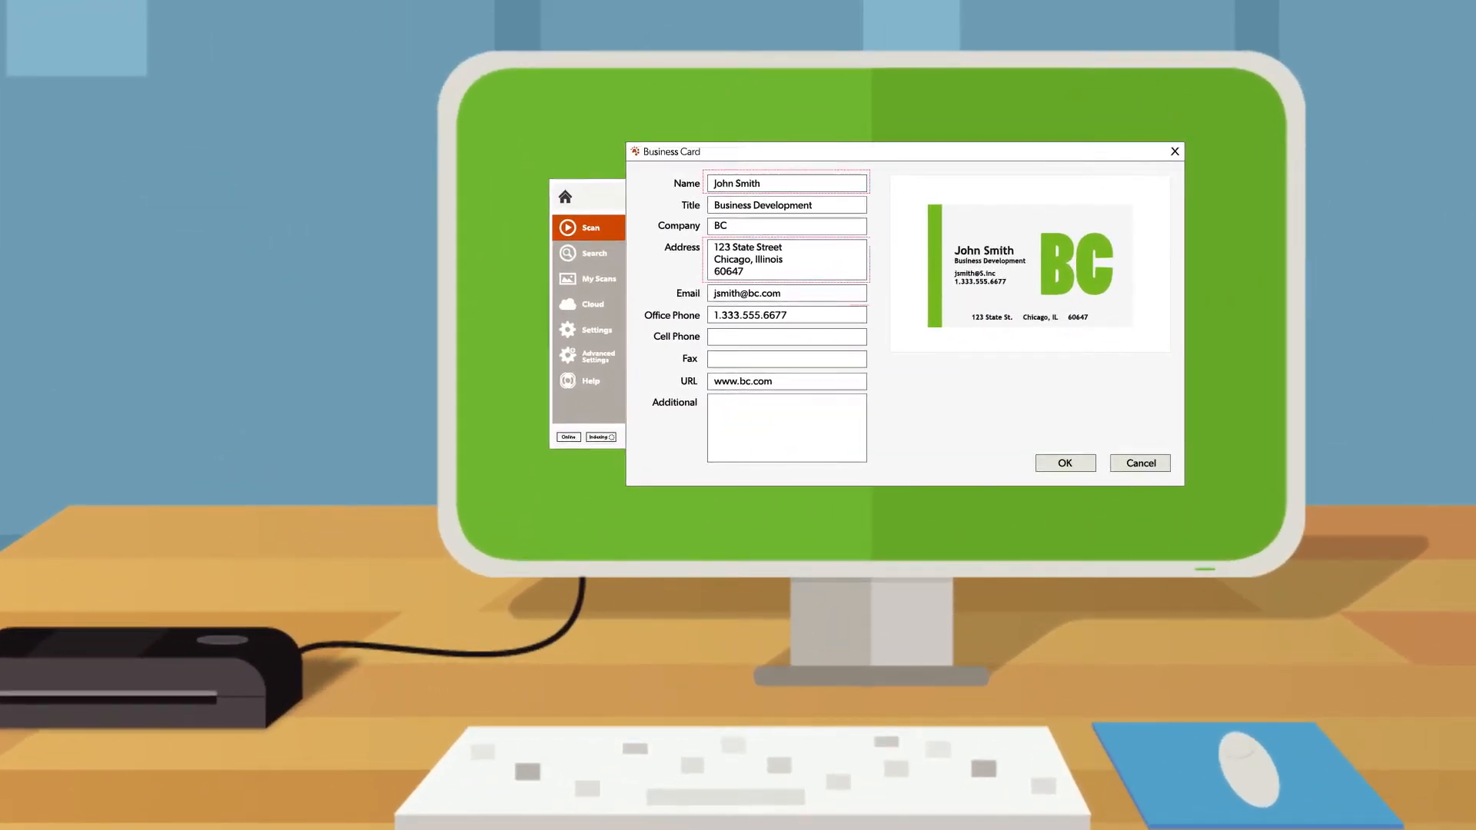
# Step: Accept the contact details extracted from John Smith's scanned business card
pyautogui.click(1064, 463)
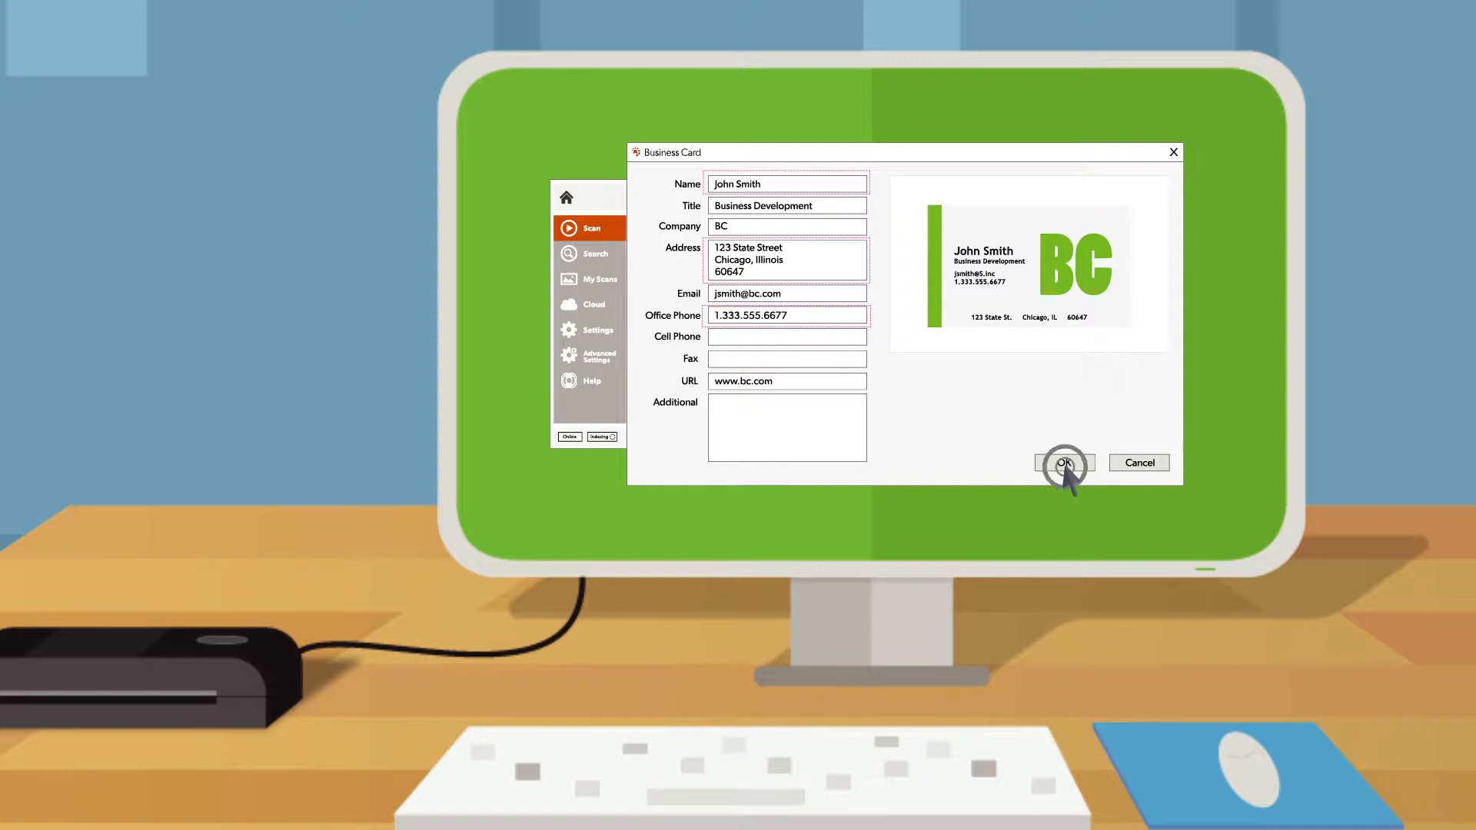
# Step: Review Business Card Scanning export options, then search saved documents for John-Smith_card.pdf
pyautogui.click(1064, 463)
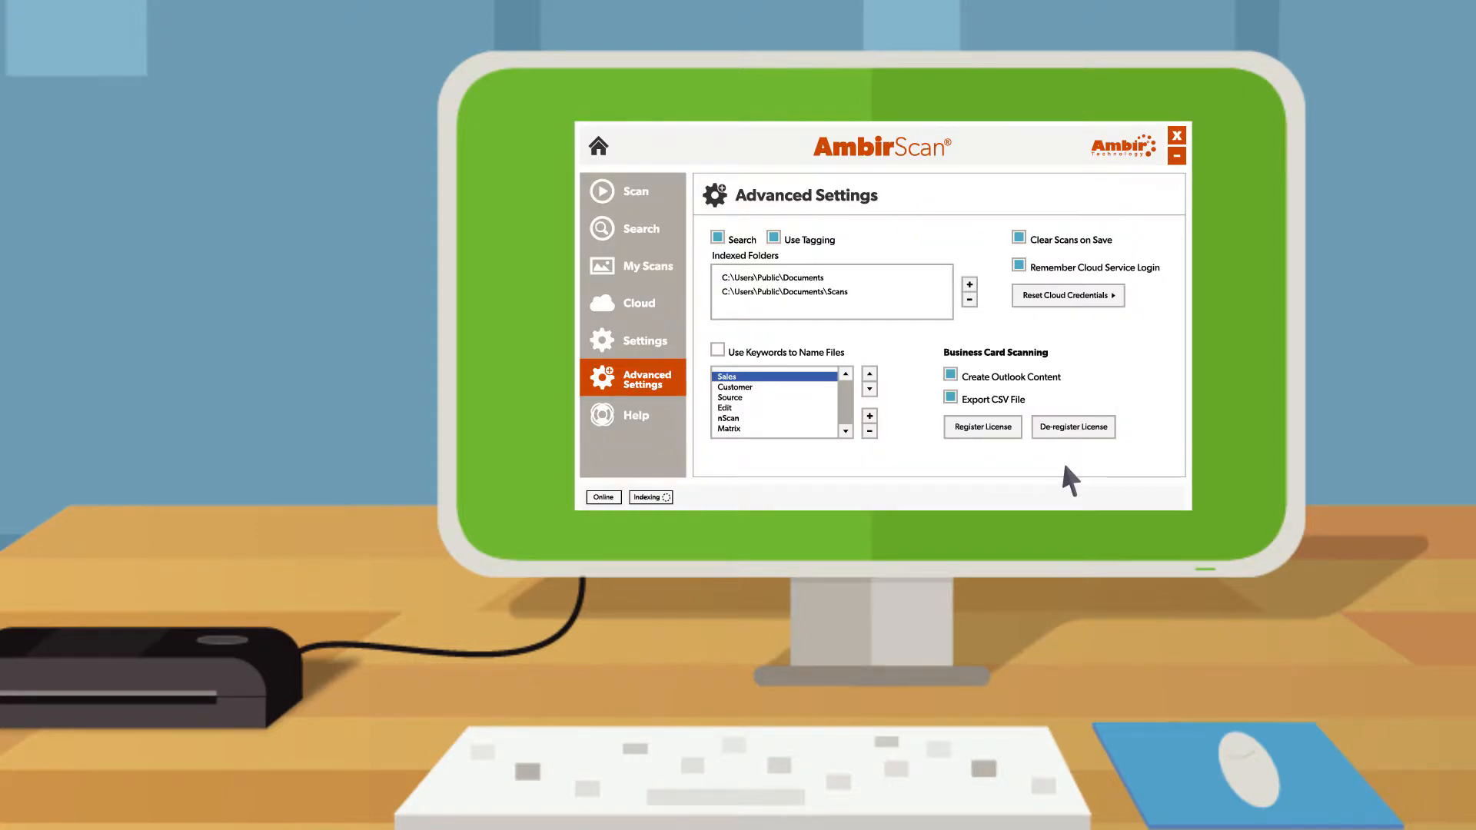
pyautogui.moveTo(1057, 473)
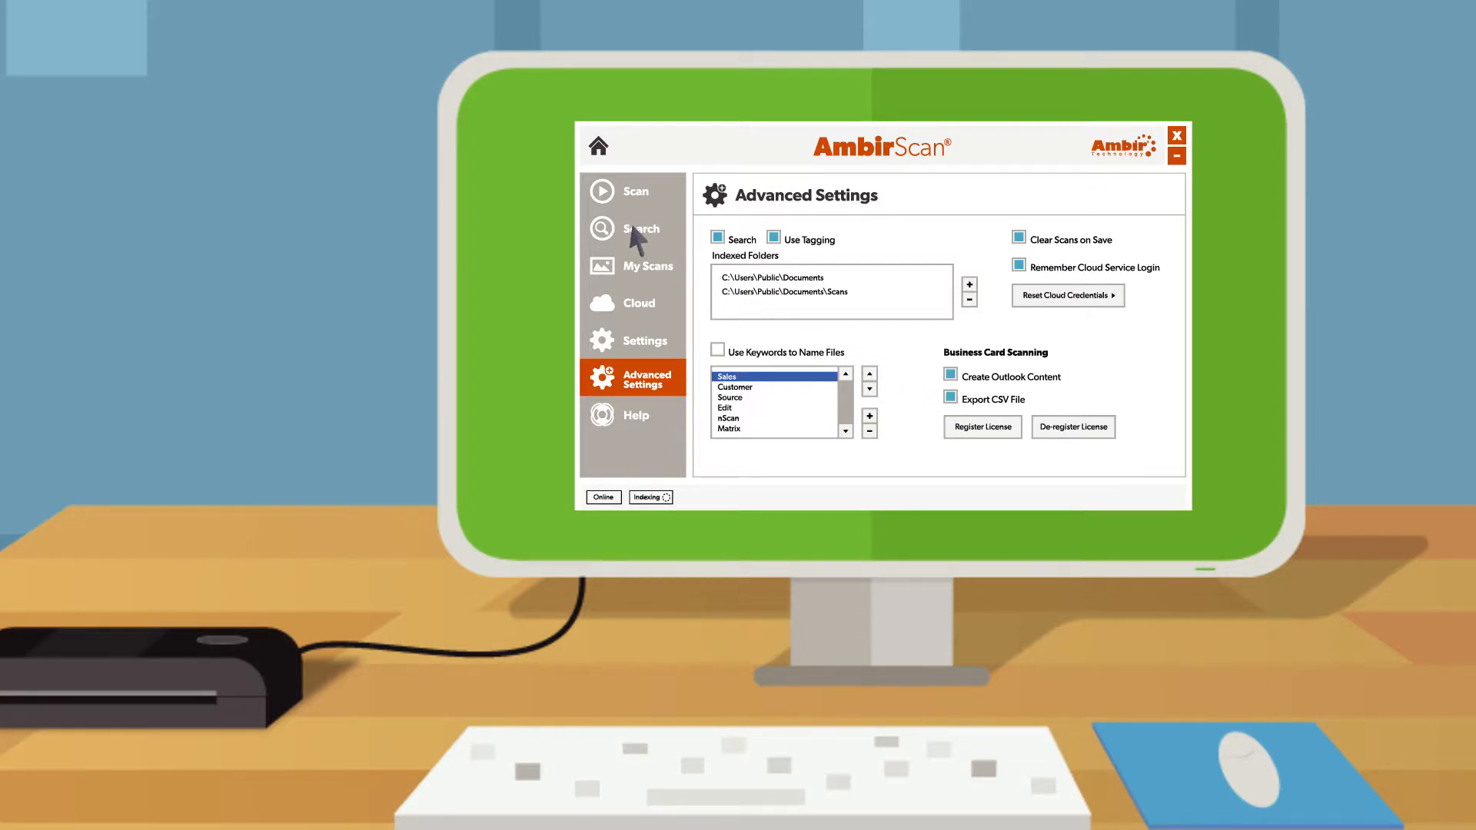
pyautogui.click(633, 227)
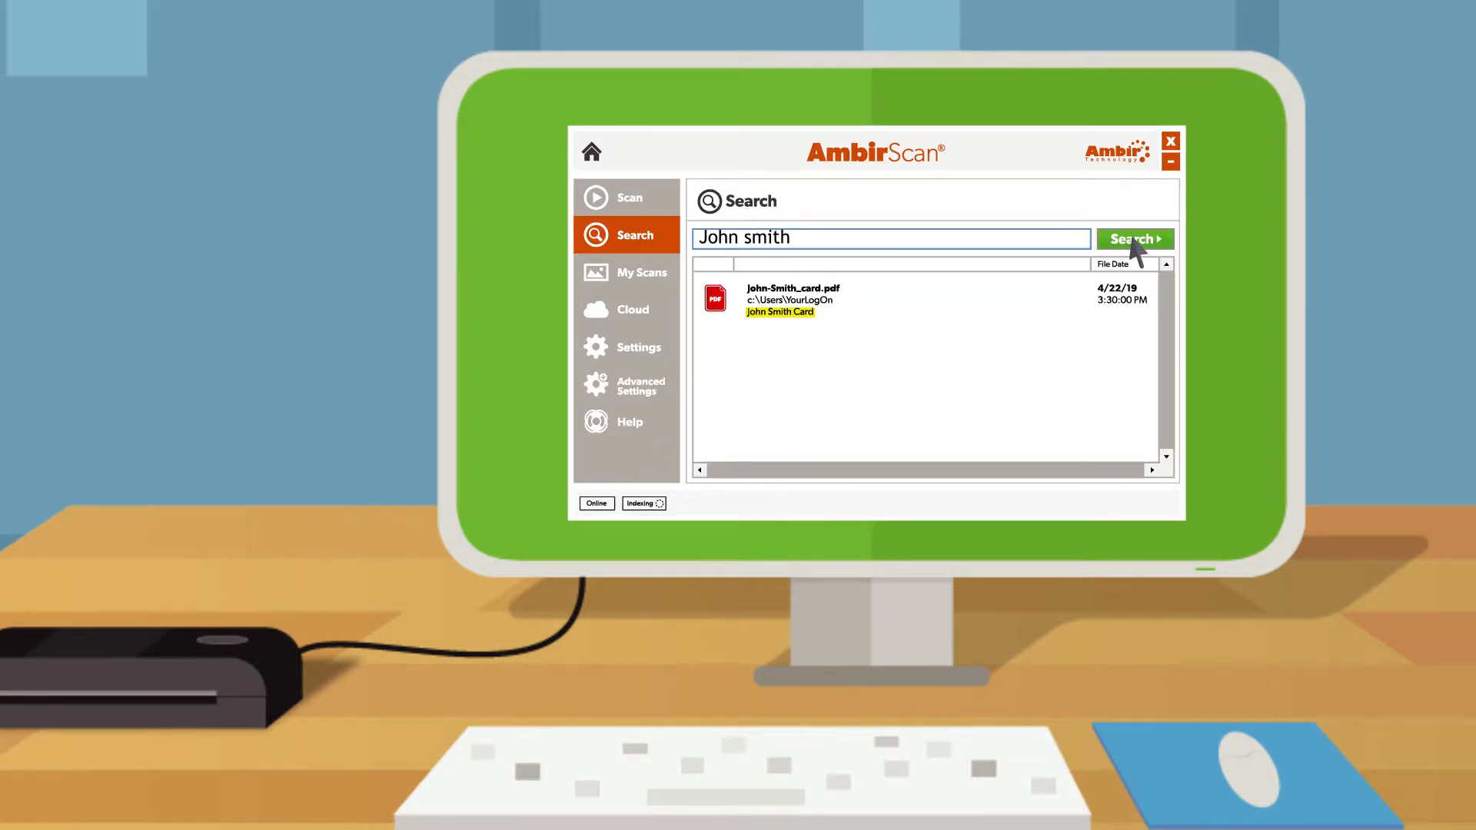